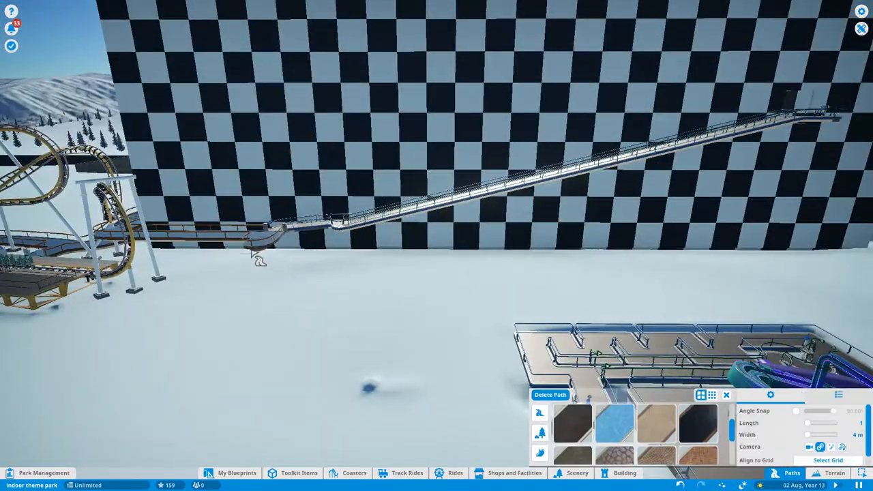
# Step: Lay the last winding path sections so the dark maze reaches every corner of the walled rectangle
pyautogui.click(624, 472)
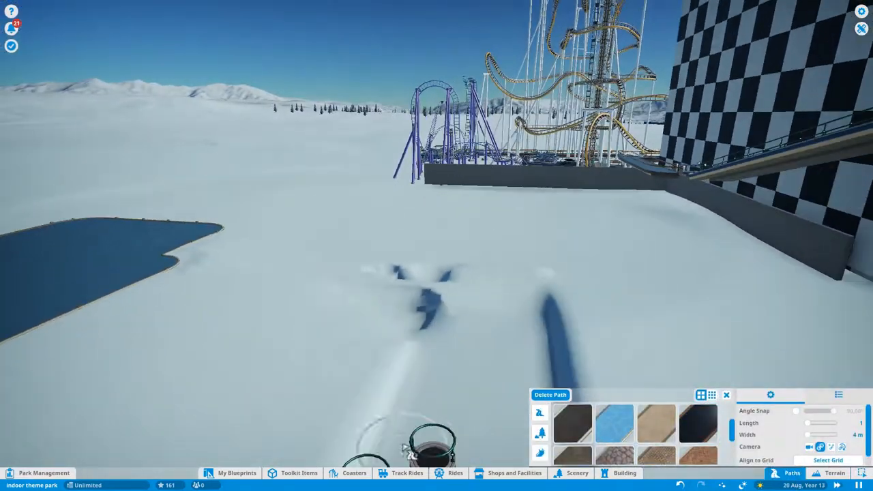
pyautogui.click(834, 472)
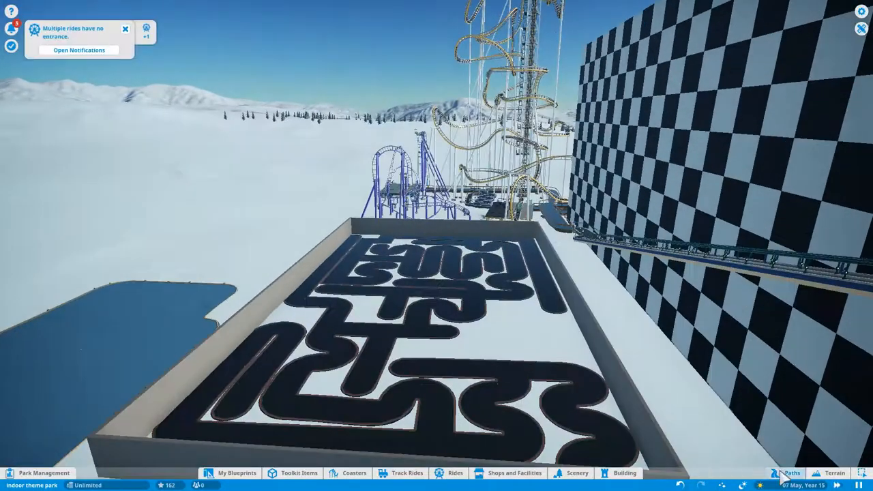
# Step: Place Metal Alloy Wall pieces along the maze layout to form tall grey corridor walls
pyautogui.click(791, 472)
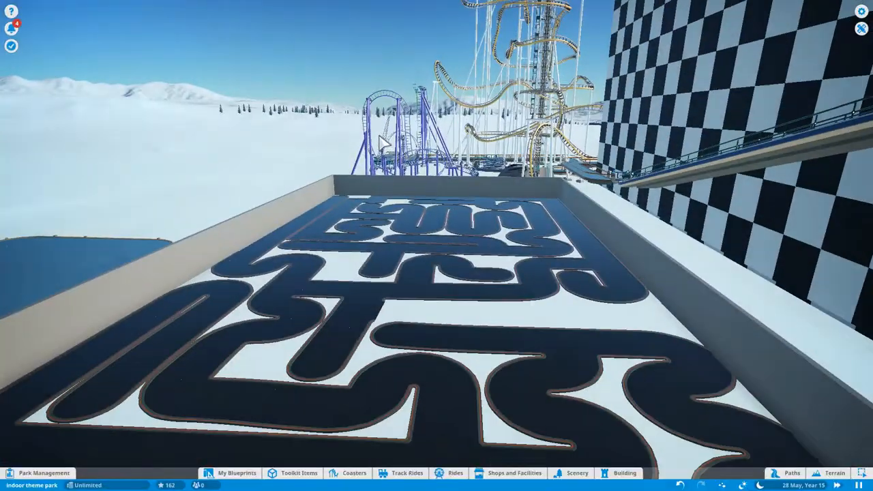
pyautogui.click(785, 472)
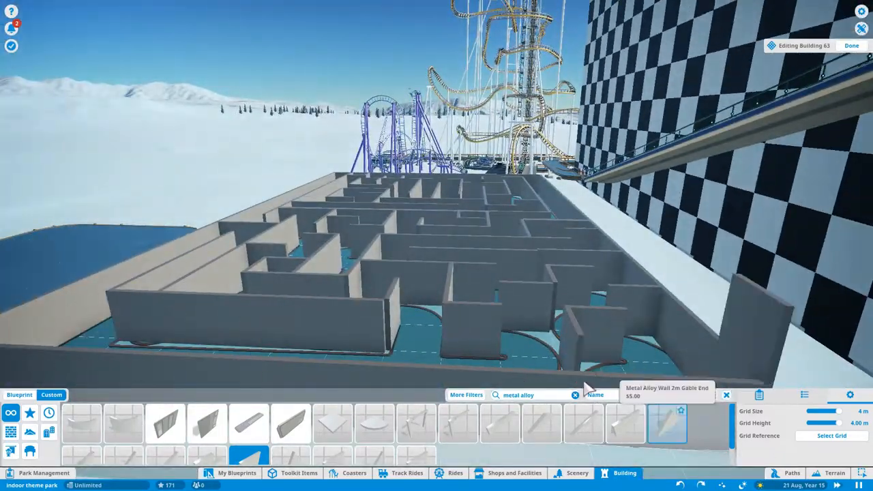
pyautogui.click(850, 45)
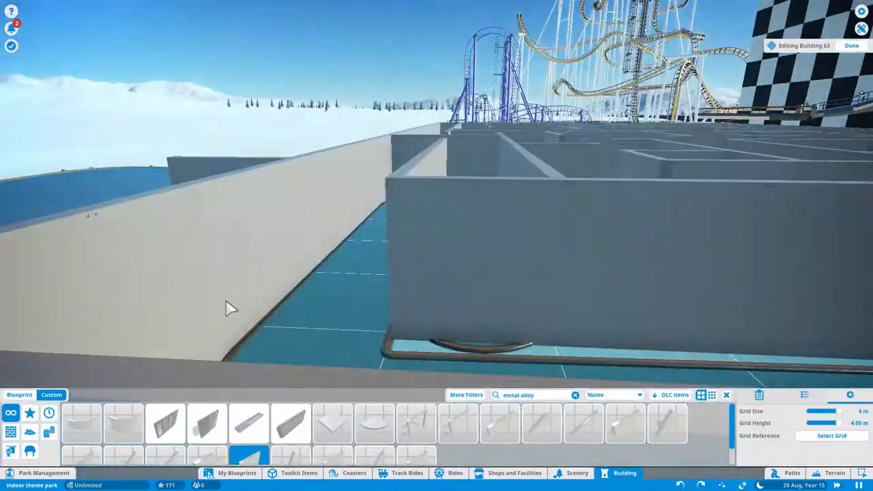
# Step: Add the remaining alloy wall pieces and a Gulpee drinks stall, then finish editing Building 64
pyautogui.click(851, 45)
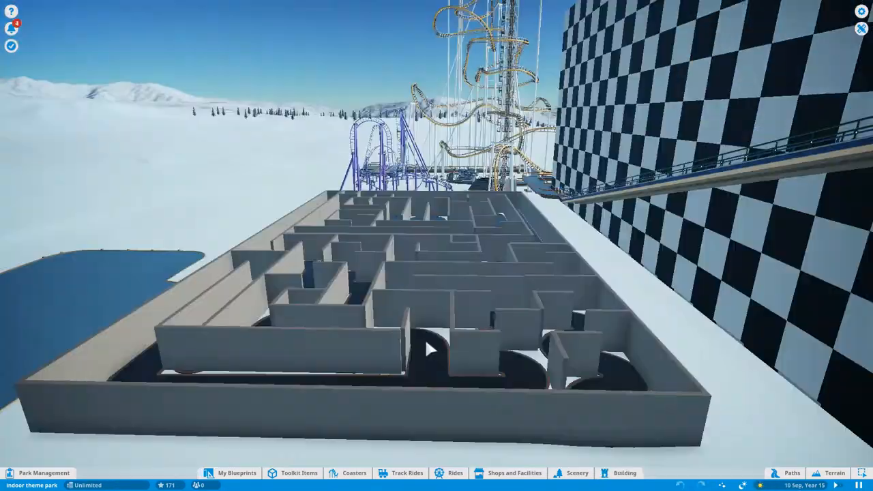
pyautogui.click(513, 472)
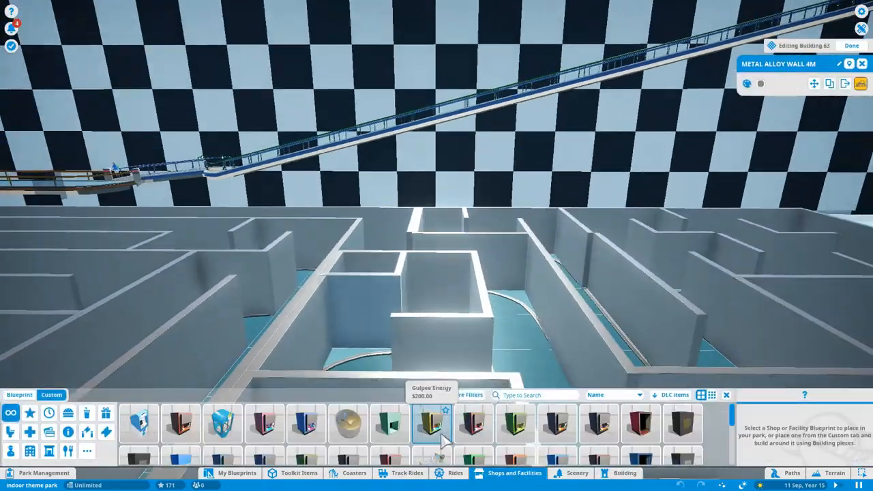
pyautogui.click(624, 471)
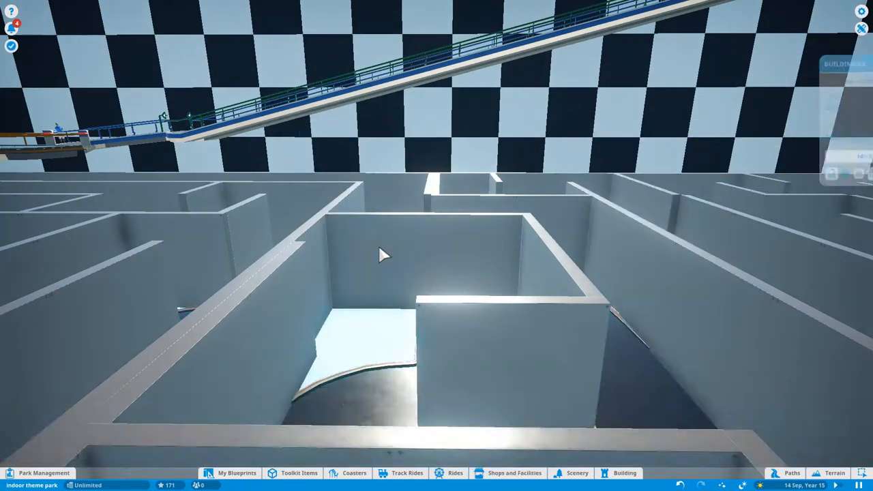
pyautogui.click(507, 472)
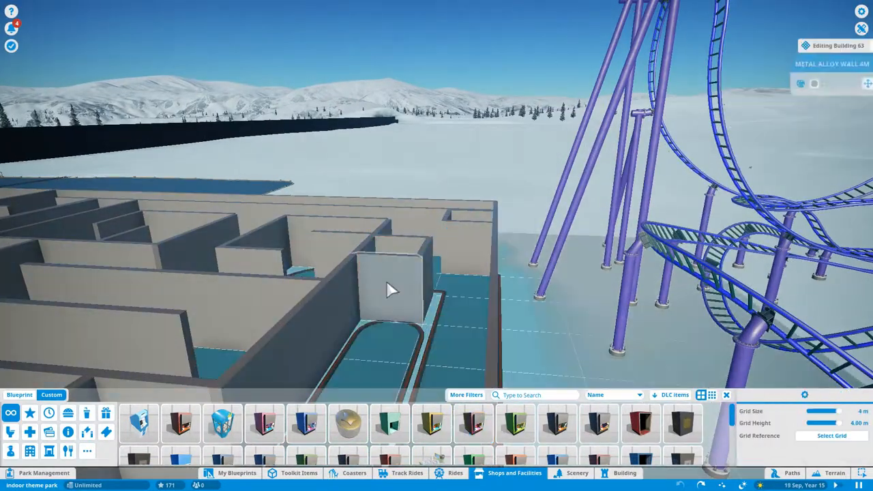
pyautogui.click(473, 423)
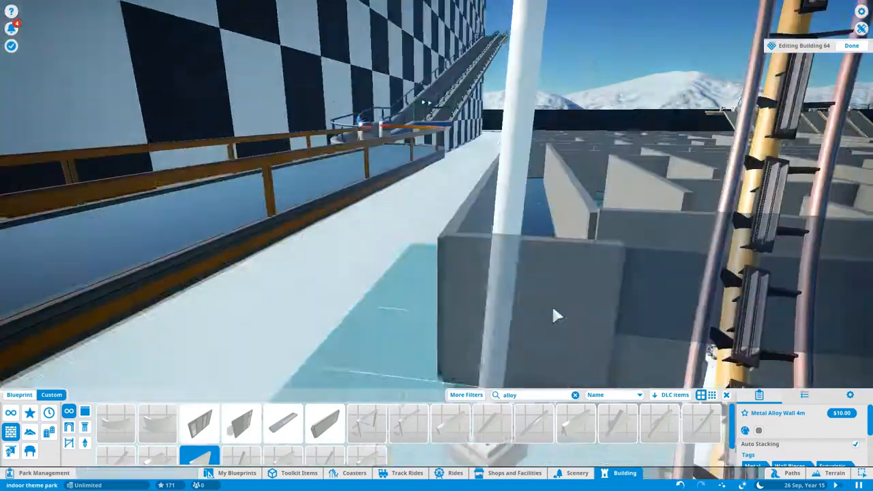
pyautogui.click(515, 472)
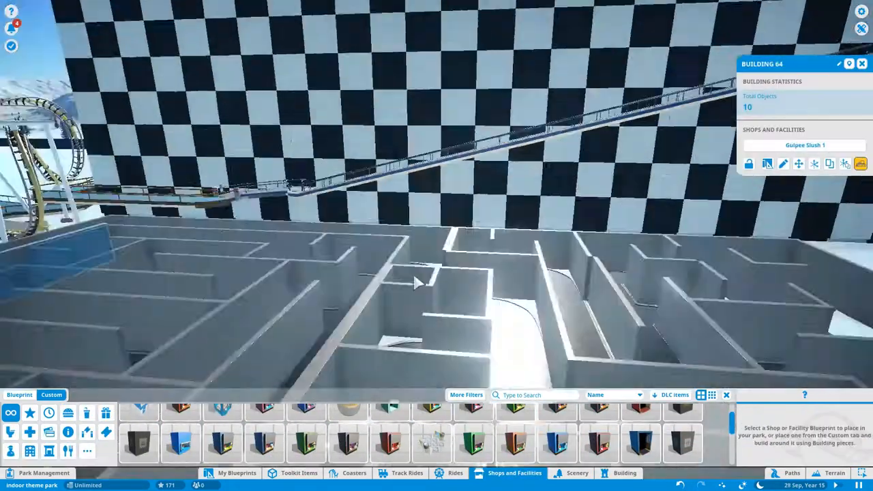
# Step: Inspect Buildings 65 and 63 in edit mode, adding wall pieces to close further maze corridors
pyautogui.click(348, 443)
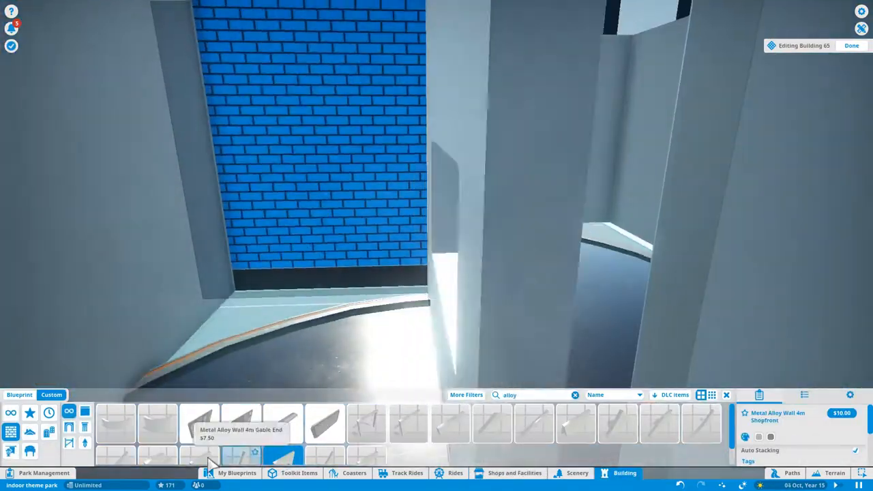
pyautogui.click(851, 45)
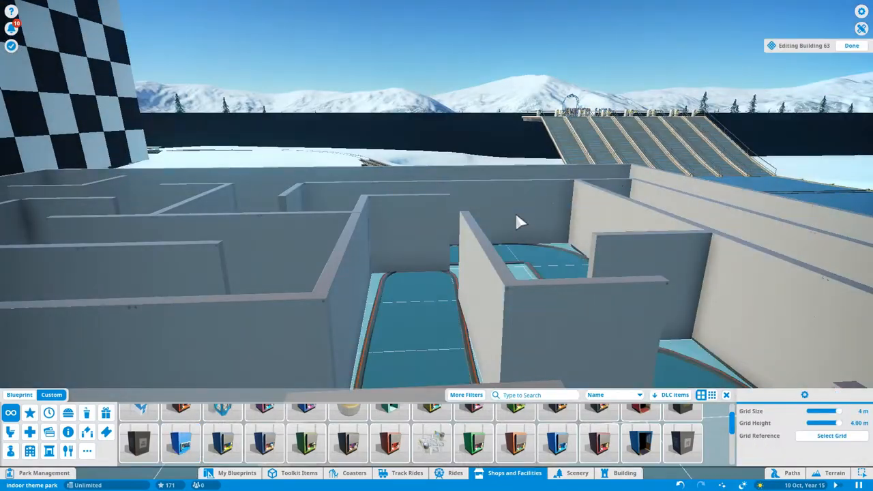
pyautogui.click(180, 443)
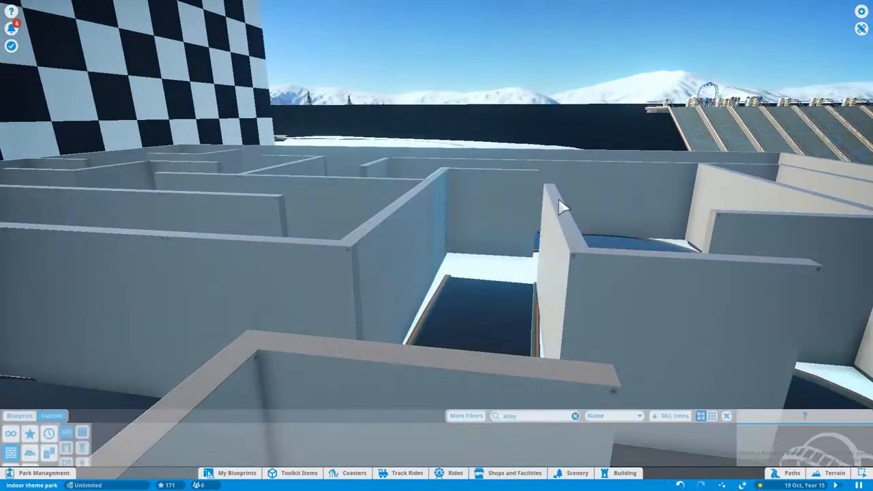
# Step: Position a curved Metal Alloy Wall 4m piece at the maze entrance beside the ramp
pyautogui.click(625, 472)
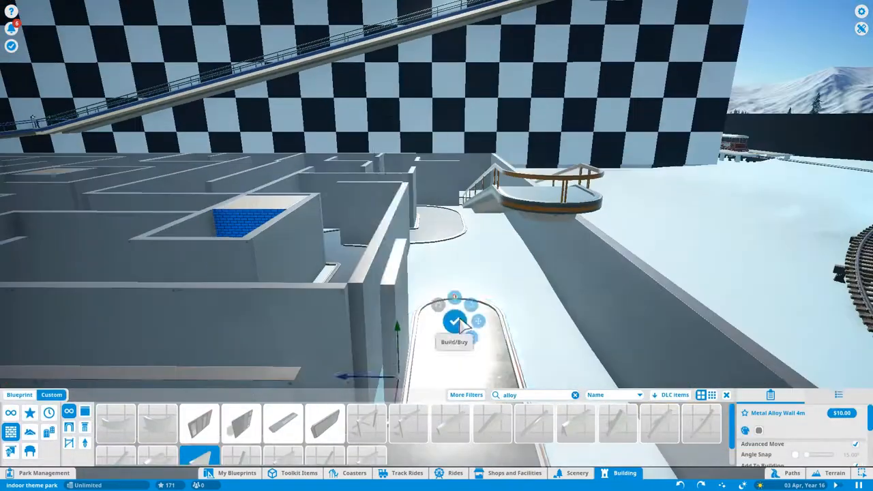
pyautogui.click(454, 322)
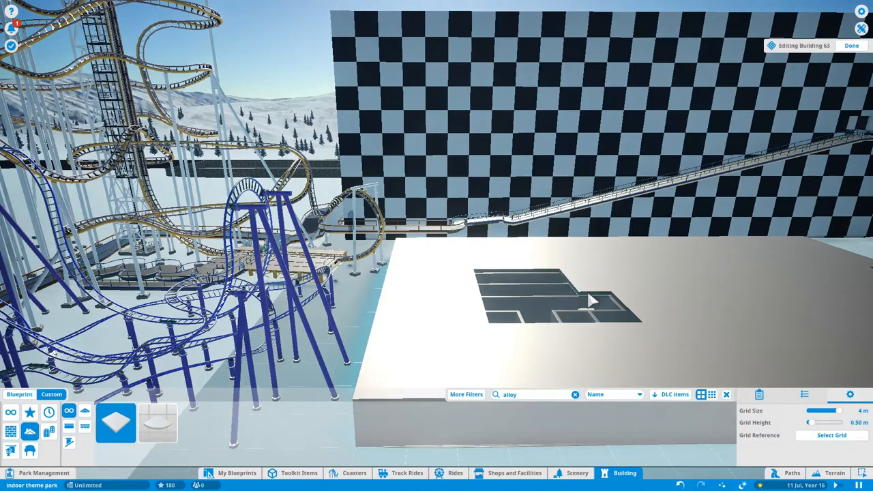
# Step: Finish the roofed maze Building 63 and start editing neighbouring Building 62's doorway wall
pyautogui.click(850, 45)
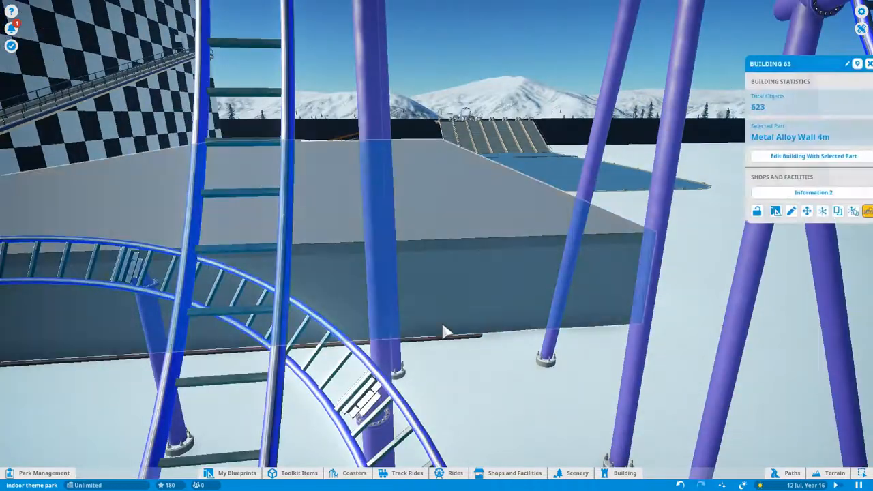
pyautogui.click(813, 155)
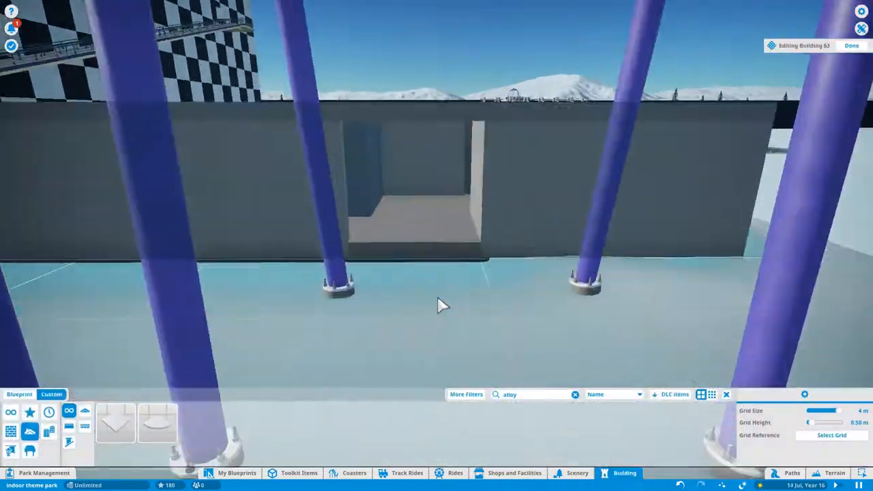